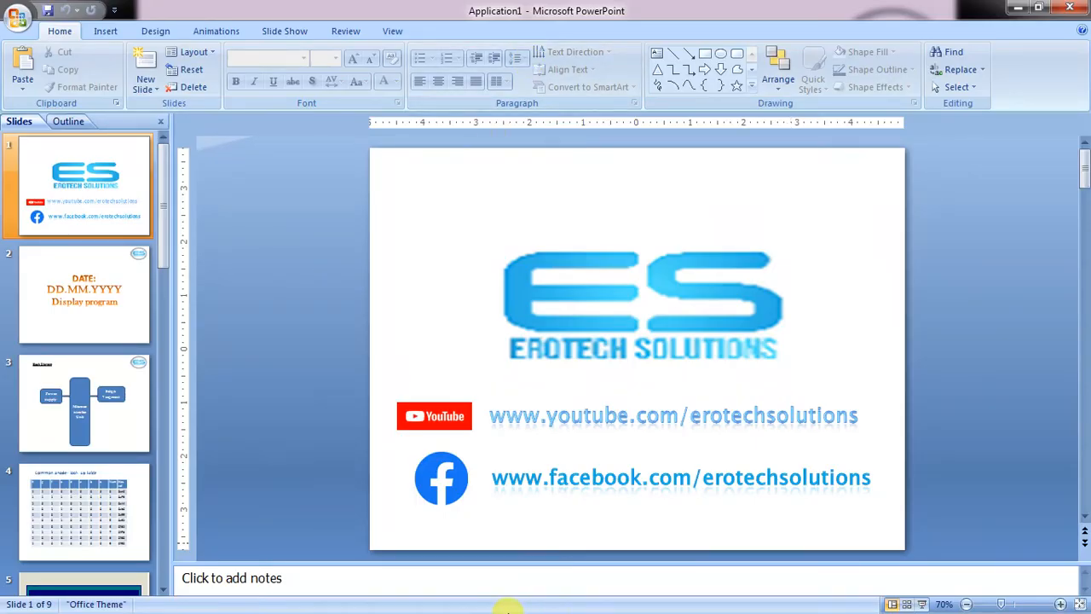
Run the slide show to the circuit diagram slide, then switch to the Keil source code.
click(83, 512)
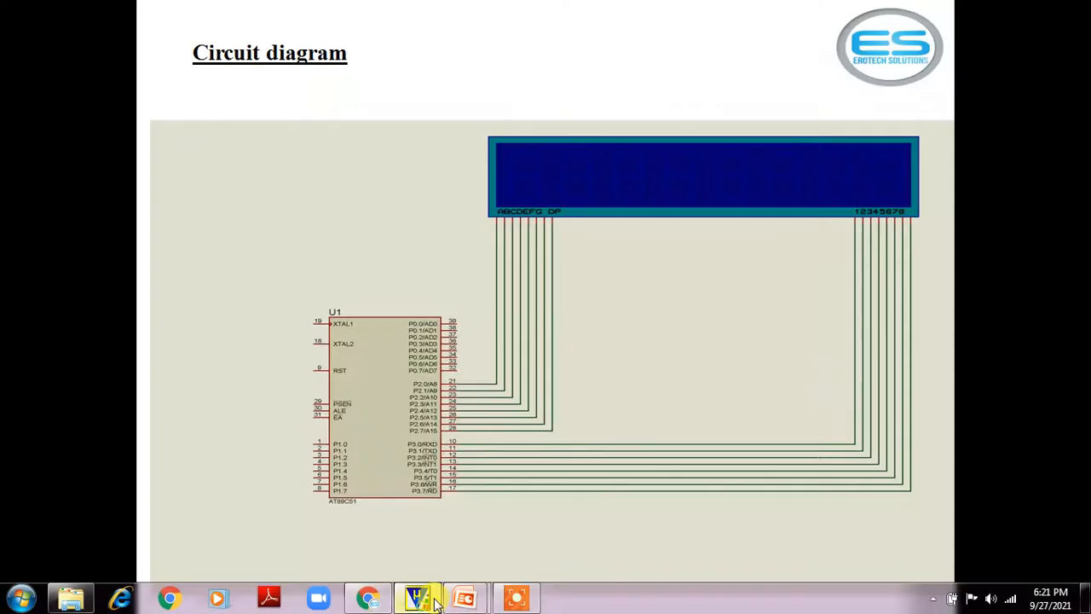
click(416, 596)
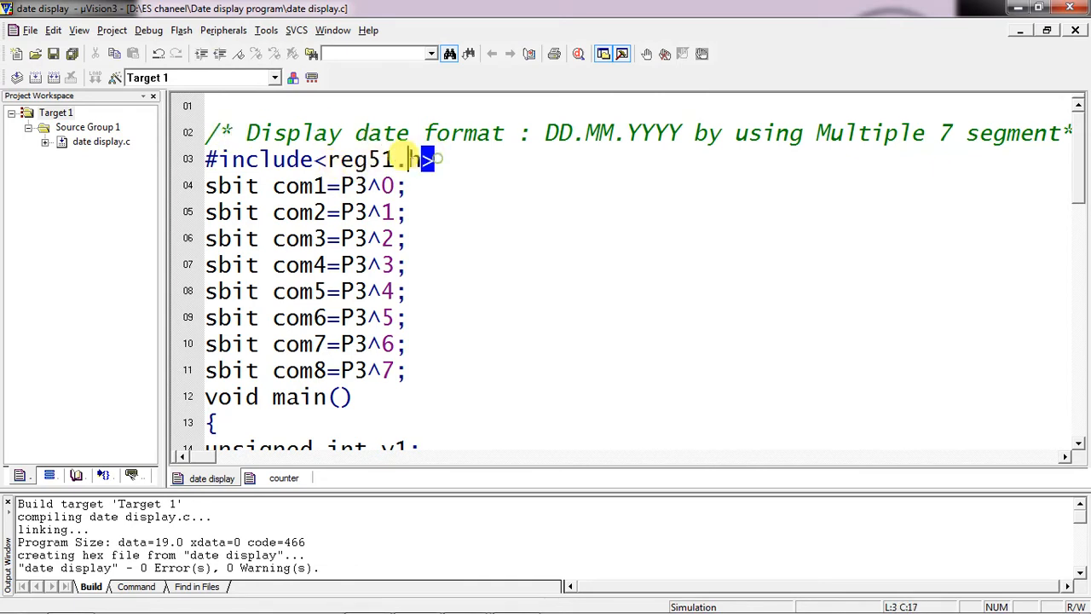
scroll(down, 3)
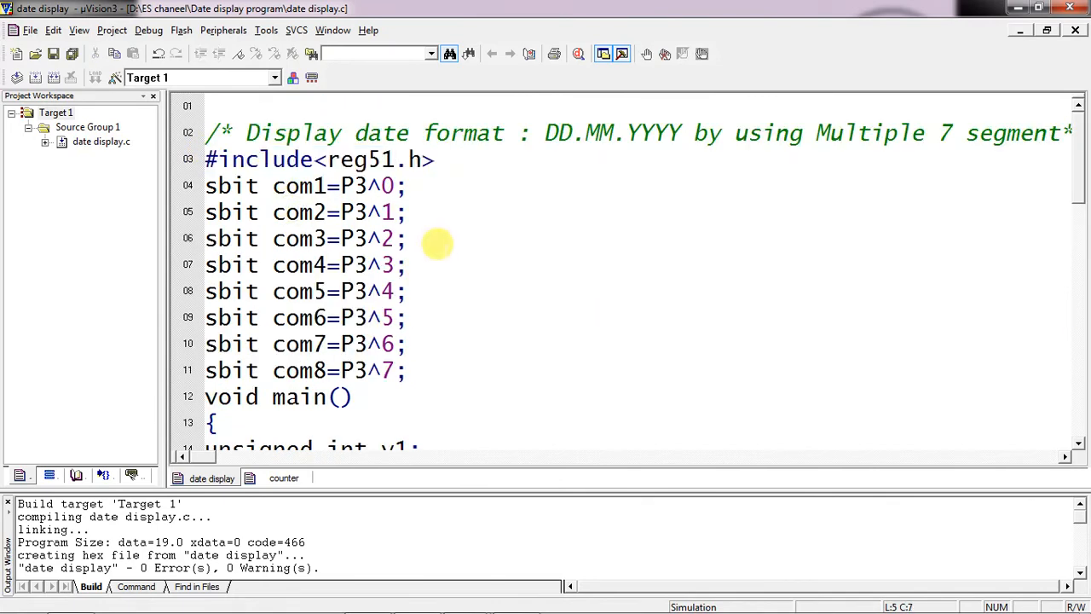
click(289, 212)
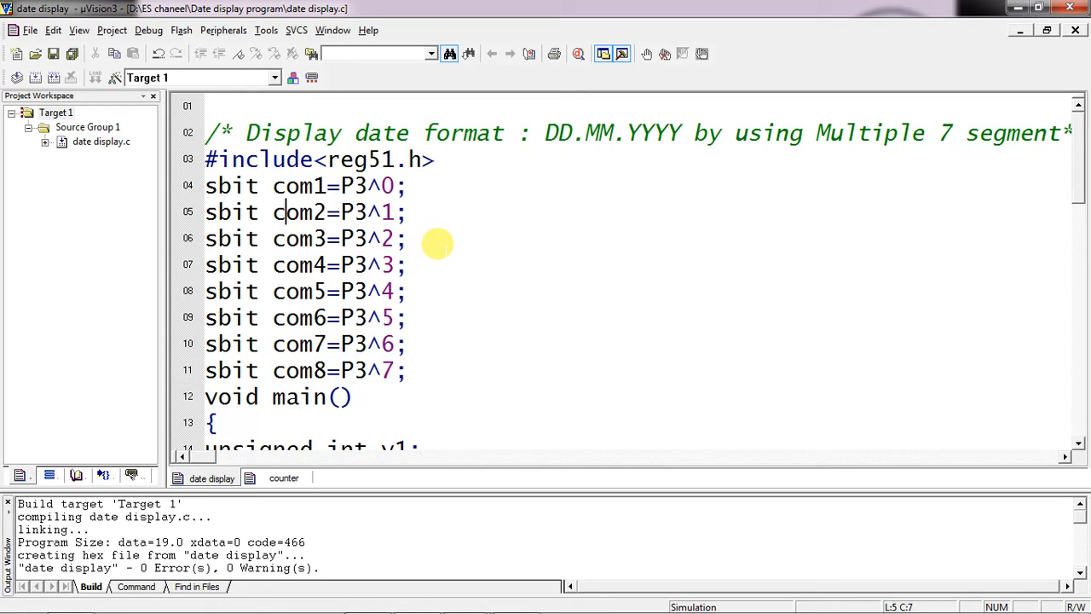
scroll(down, 3)
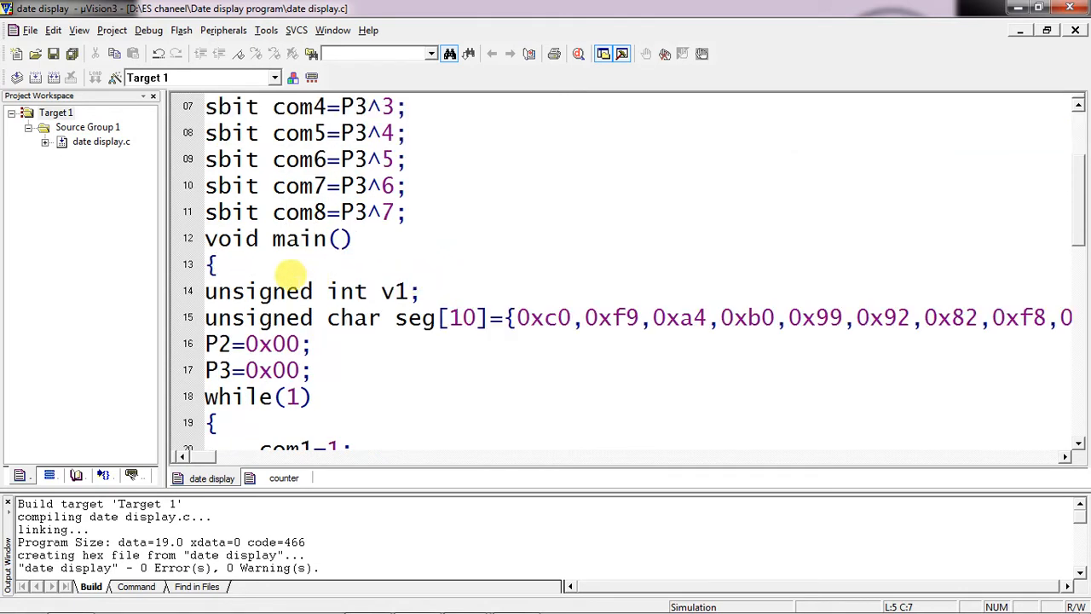
drag(273, 291, 426, 291)
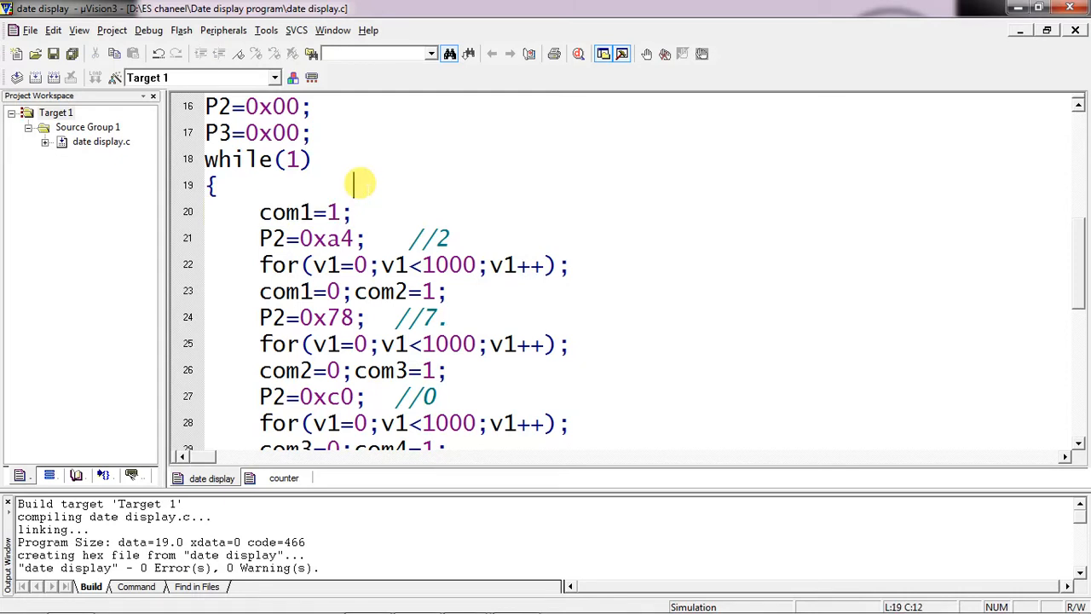
Add the comment //27.09.2021 after the brace on line 19.
text(//)
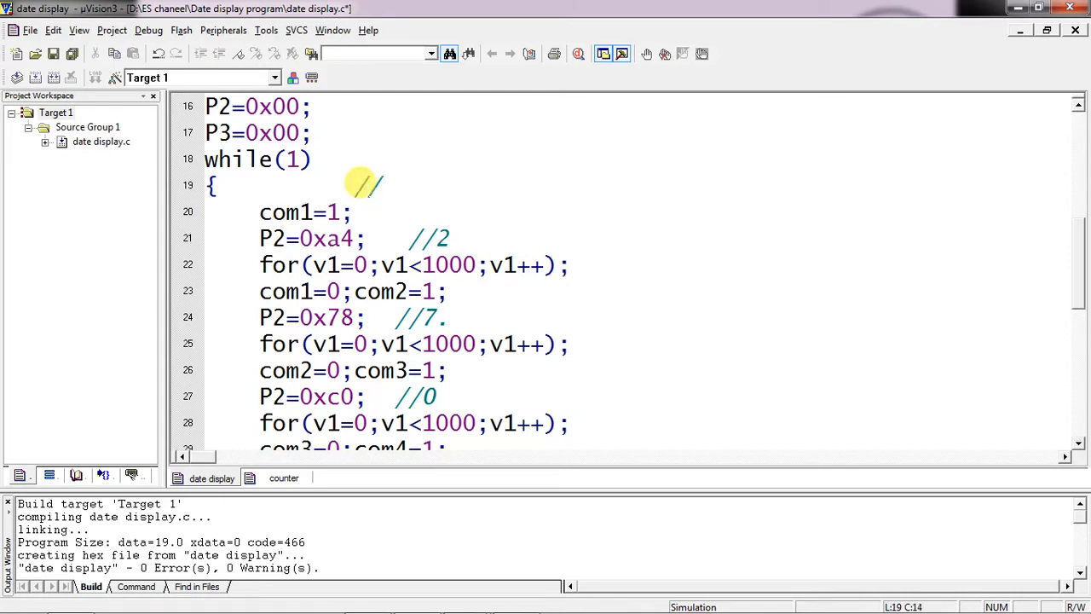
text(/27.0)
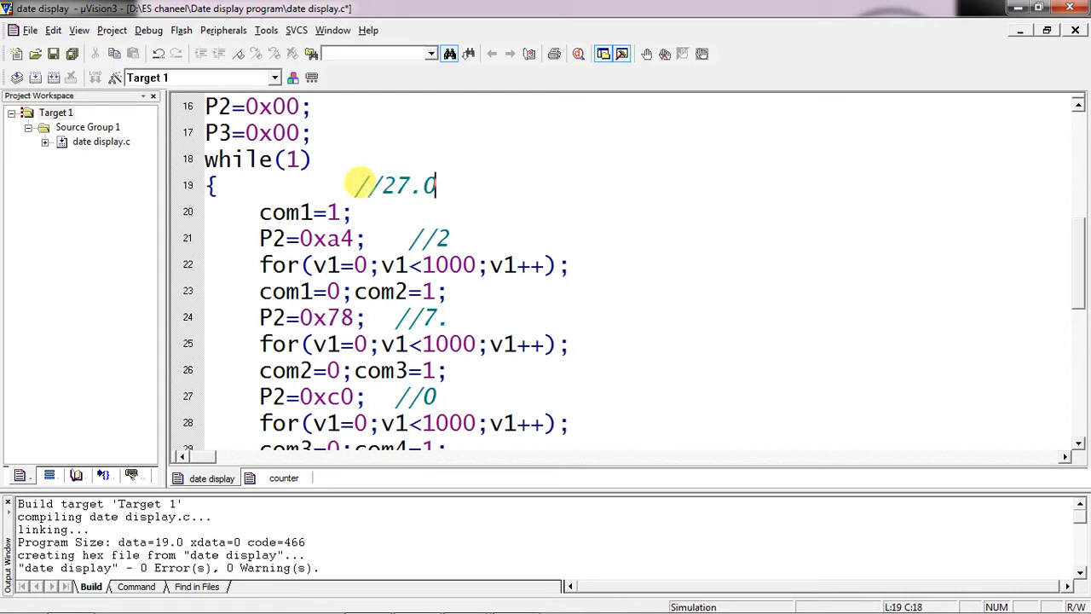
text(9.202)
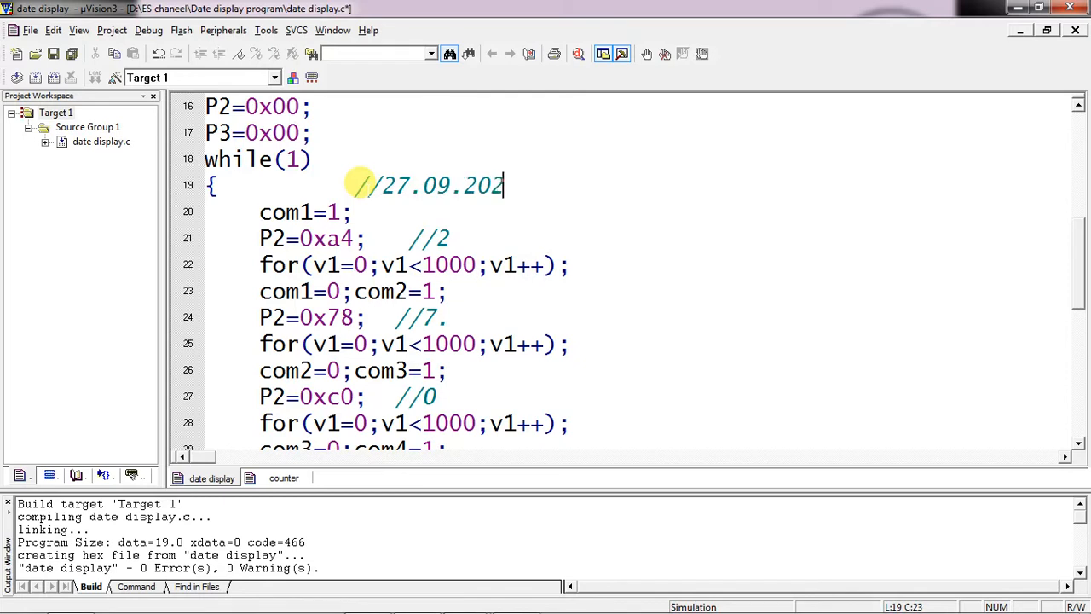
text(1)
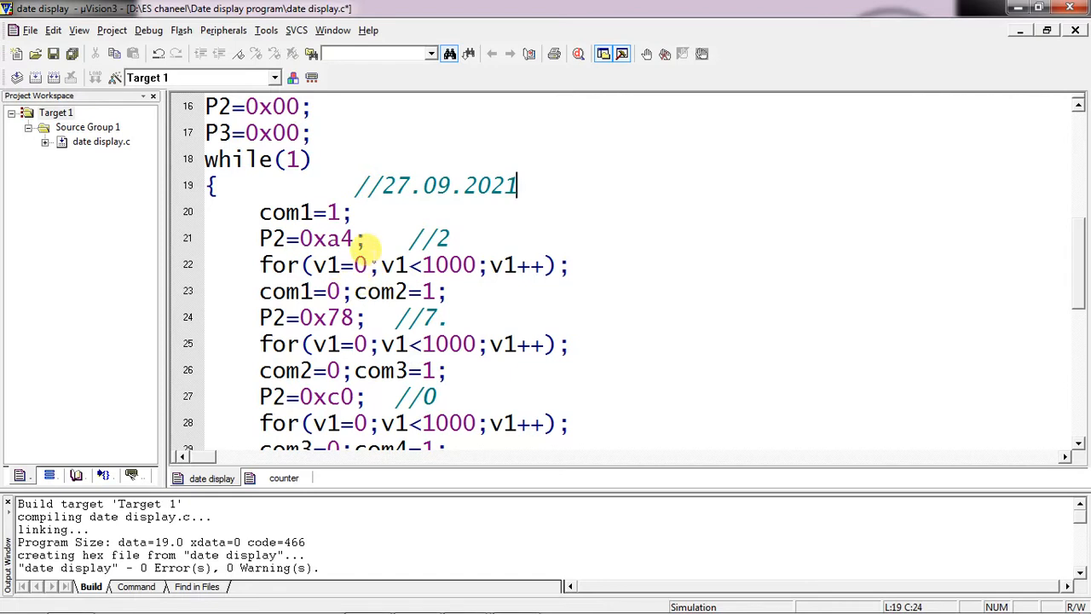
Highlight the P2=0xa4 digit-2 statement, the first segment-table code, and the delay loop on line 22.
double_click(303, 211)
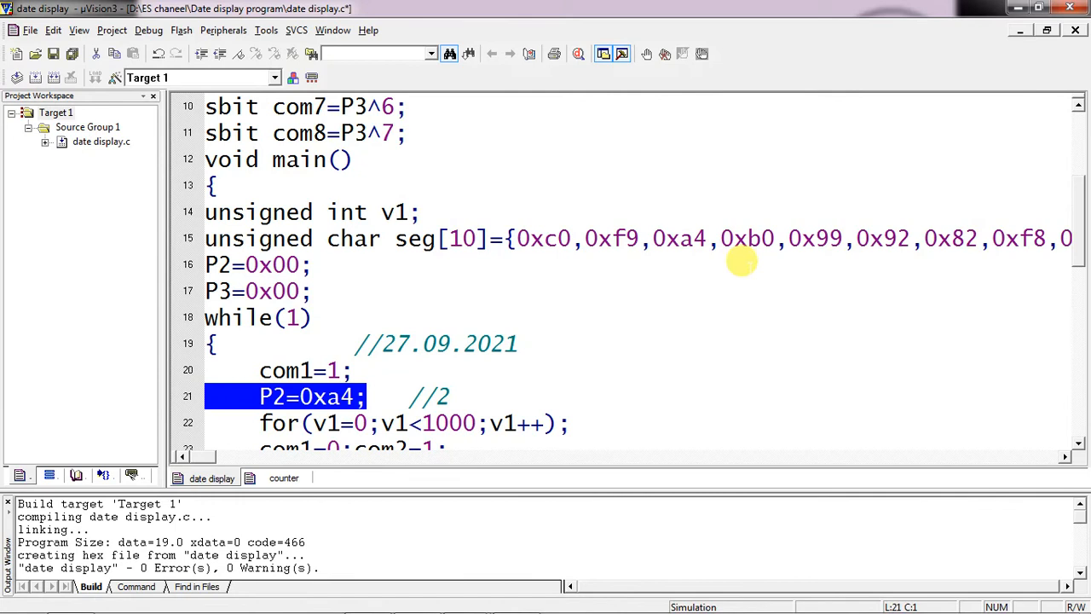
click(522, 238)
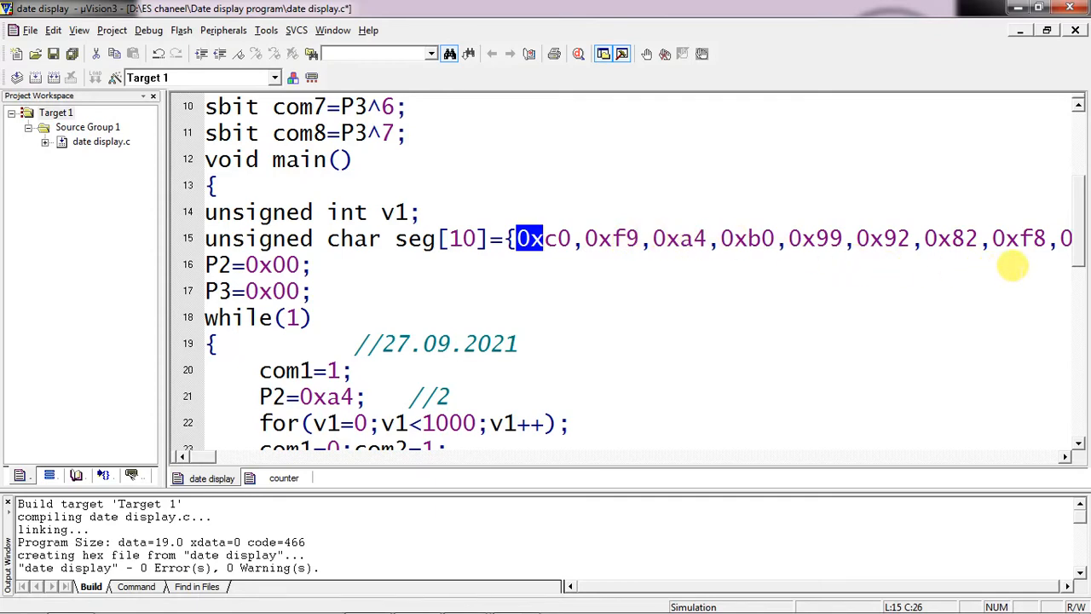
scroll(down, 3)
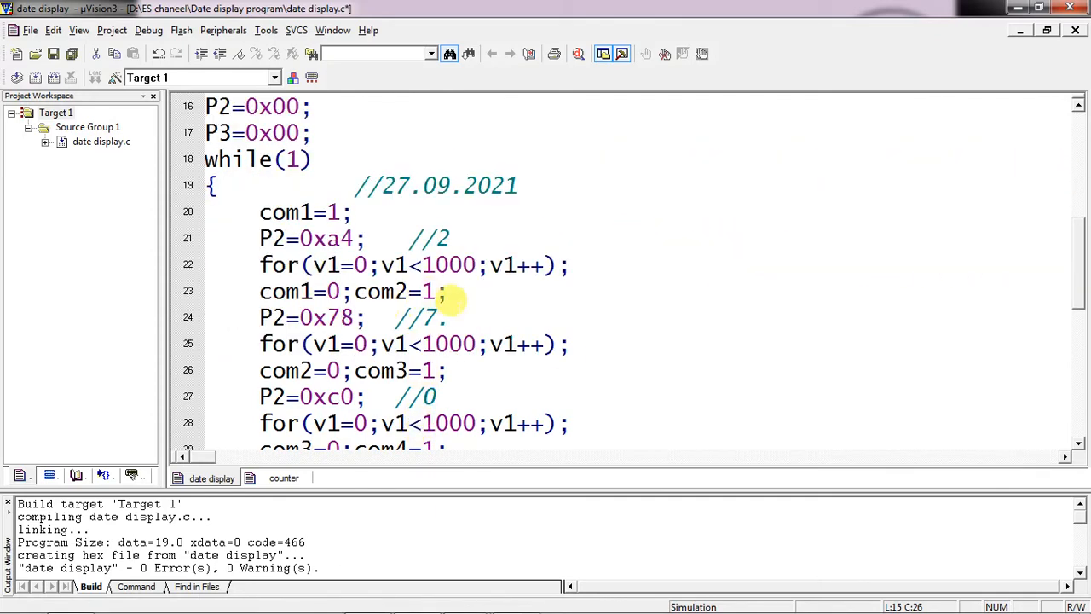
click(264, 265)
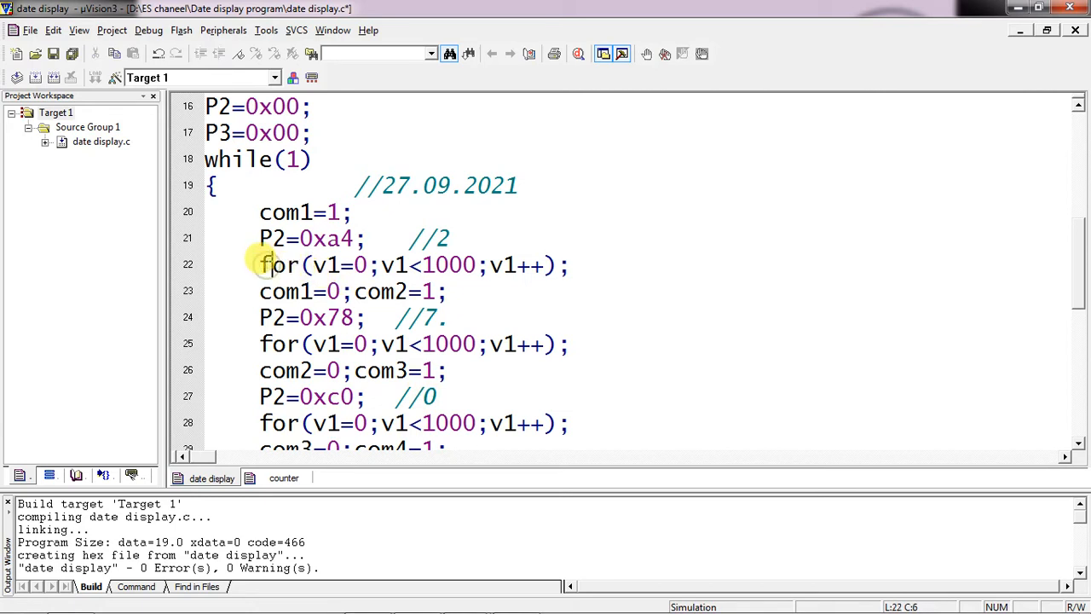
drag(260, 264, 567, 265)
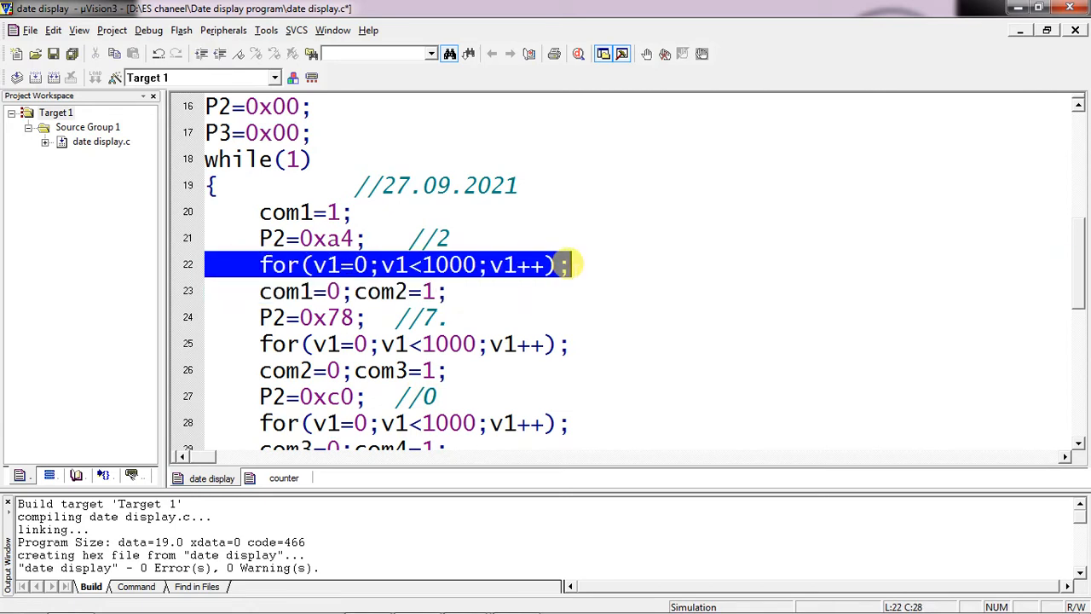
Append the comment //self for loop to the delay loop on line 22.
text(/)
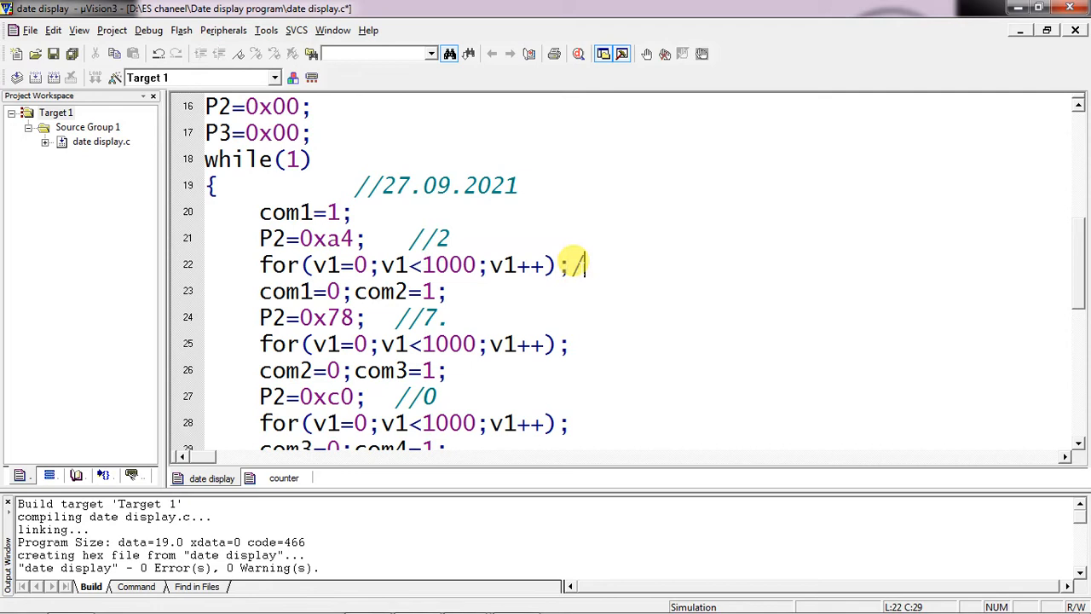
text(/self for loop)
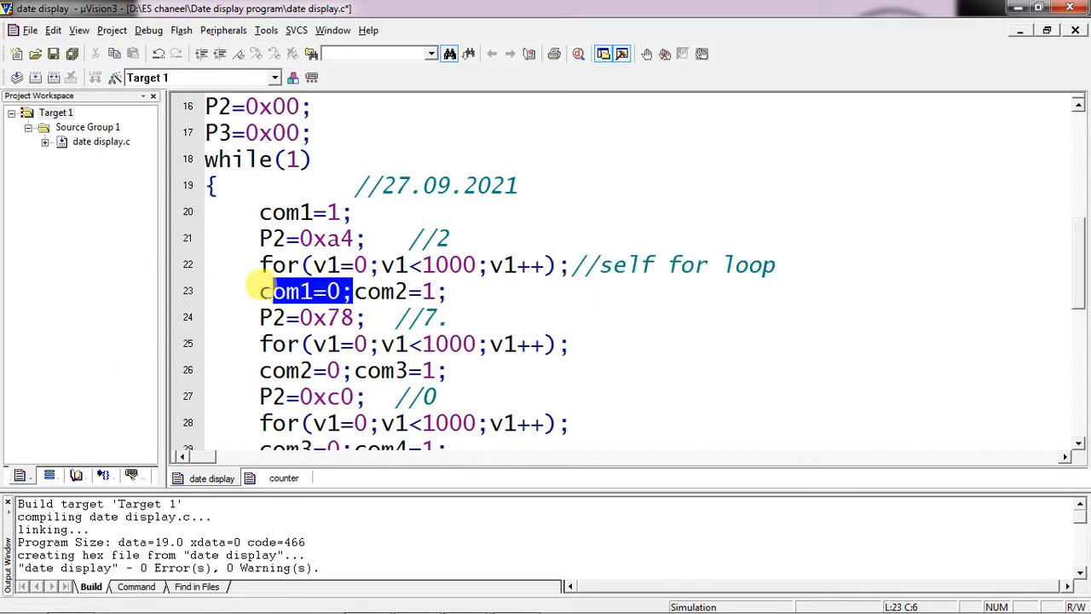
click(447, 290)
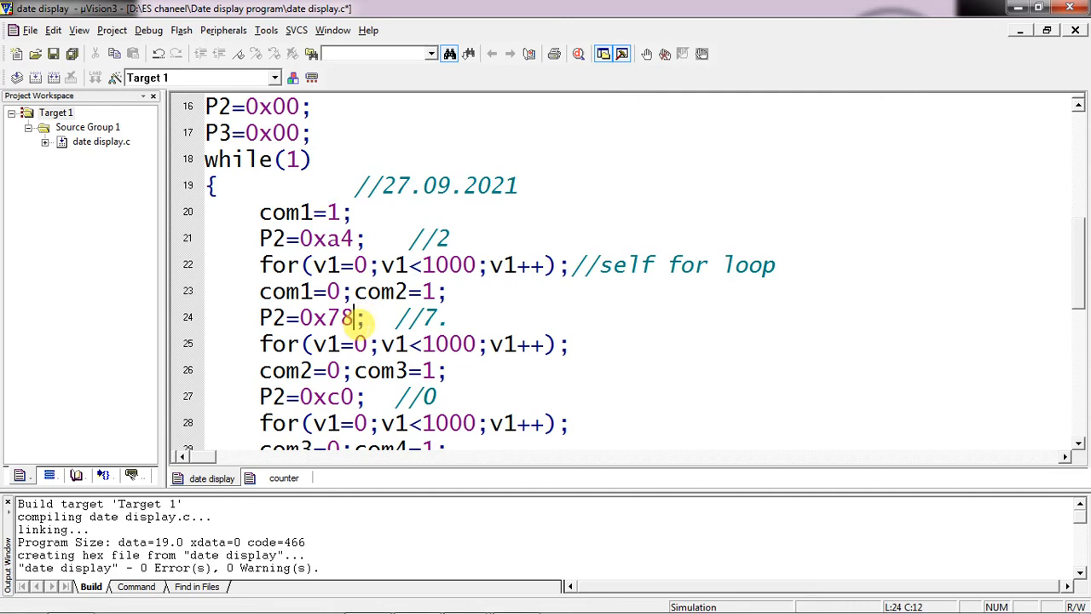
mouse_move(503, 302)
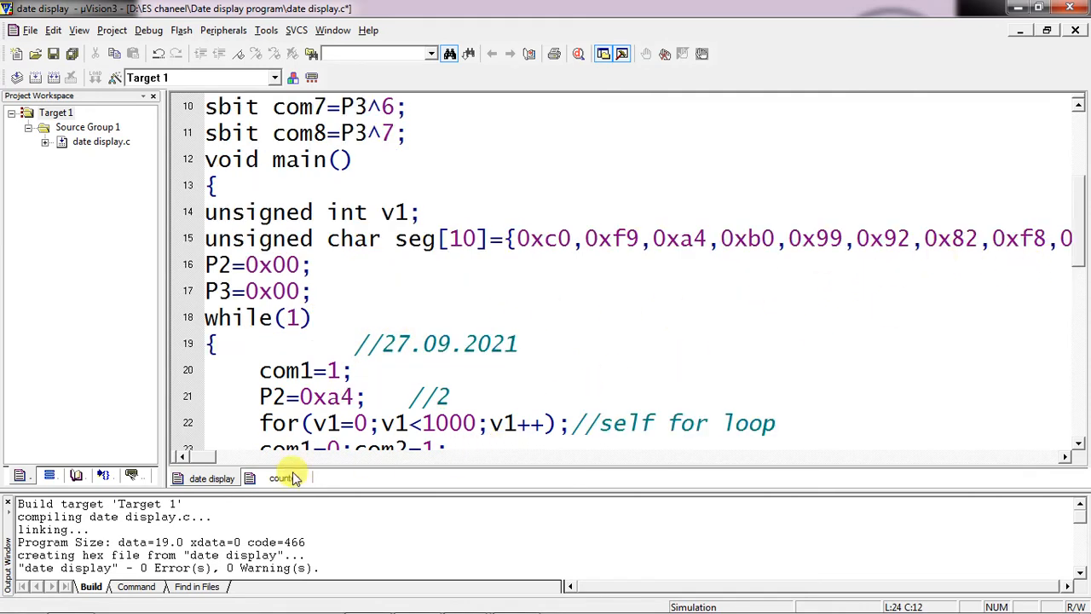
click(284, 477)
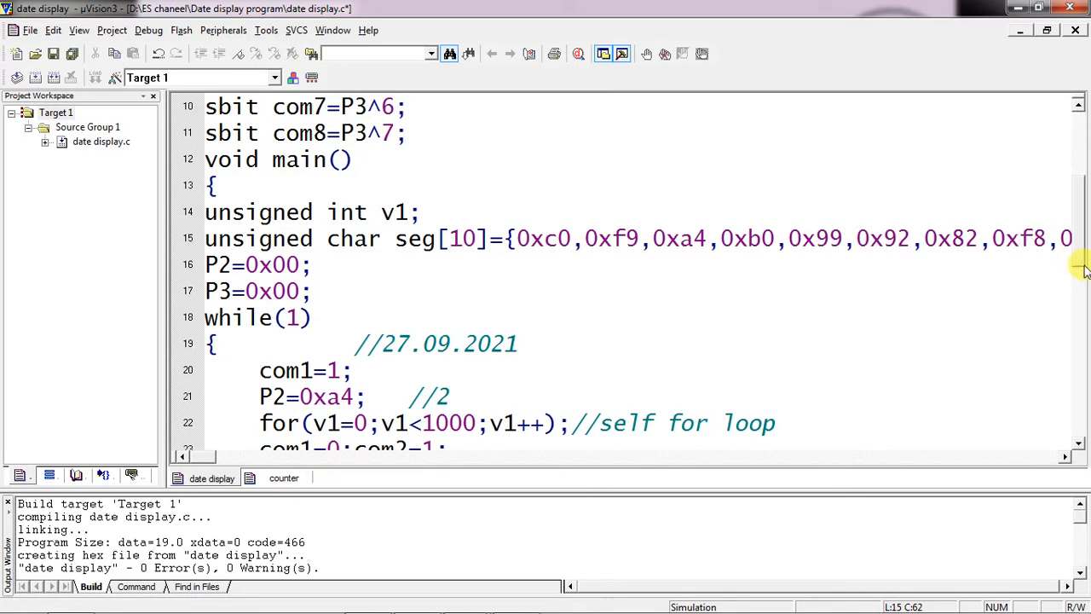
scroll(down, 3)
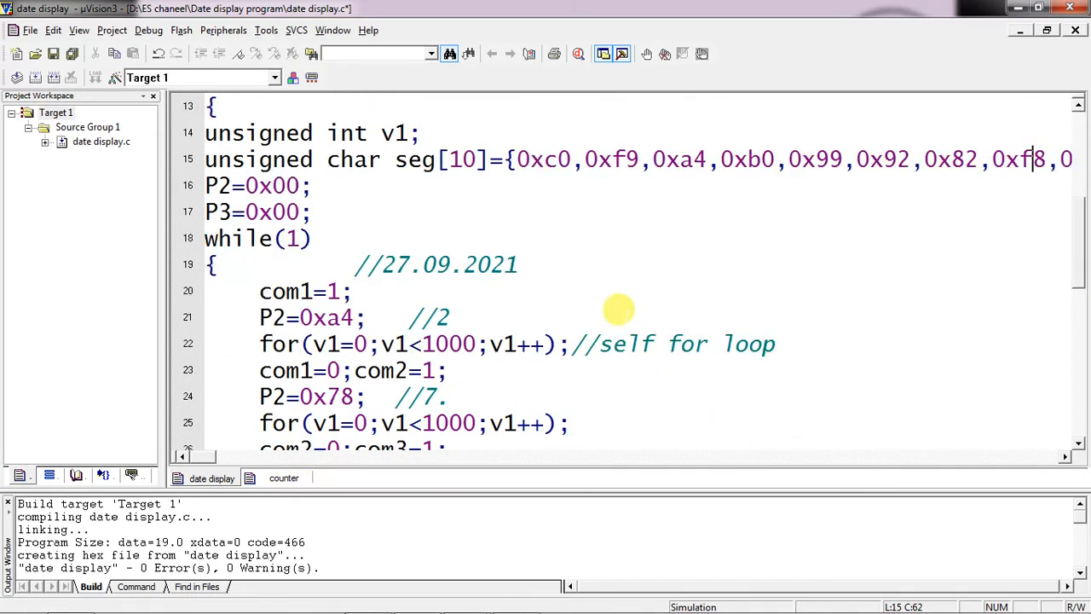
mouse_move(409, 264)
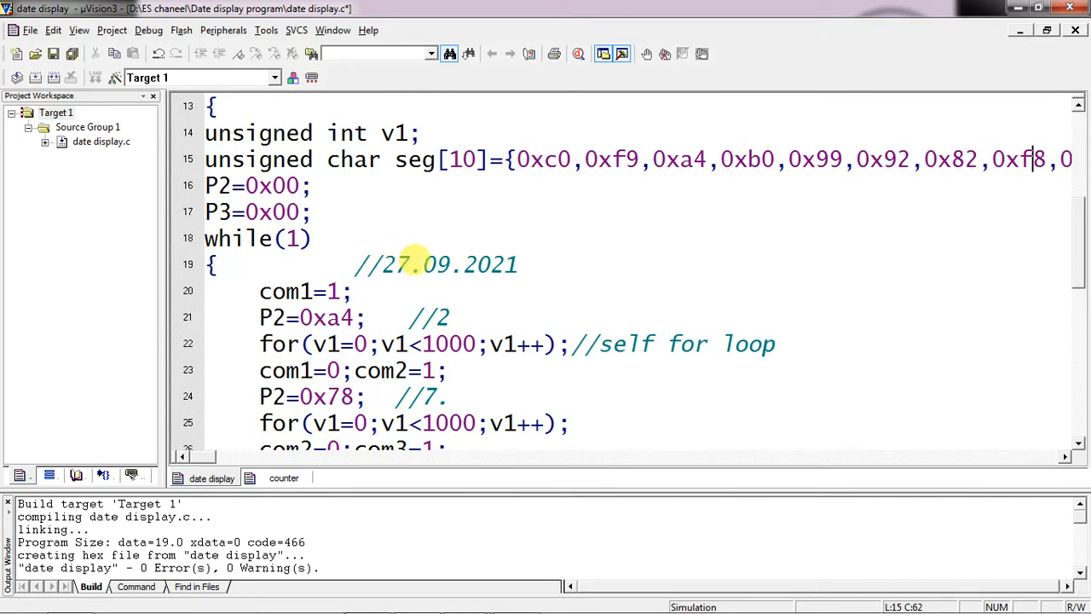
scroll(down, 3)
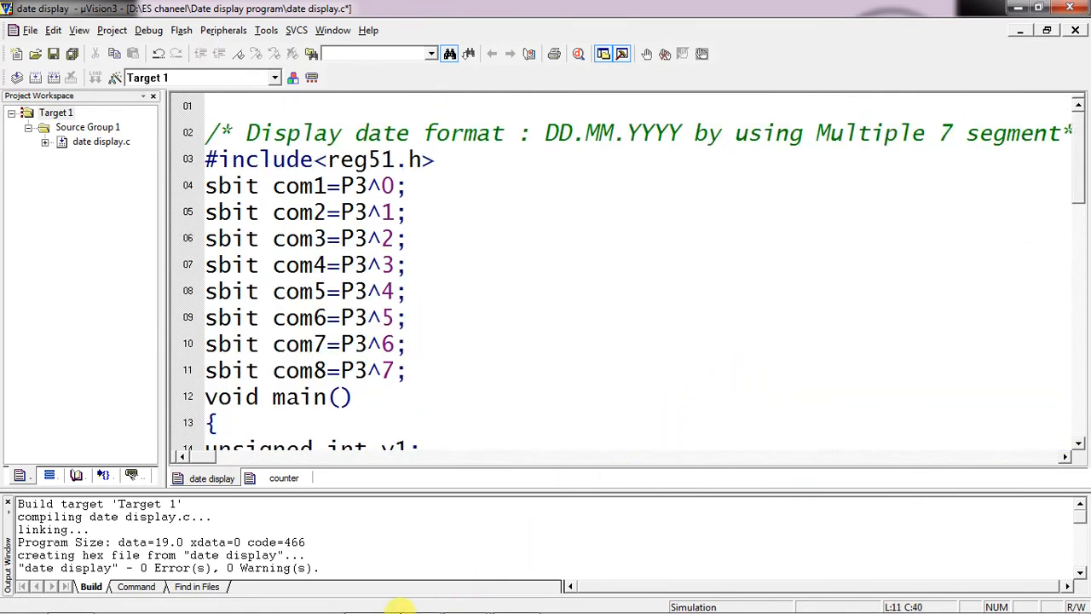
scroll(down, 3)
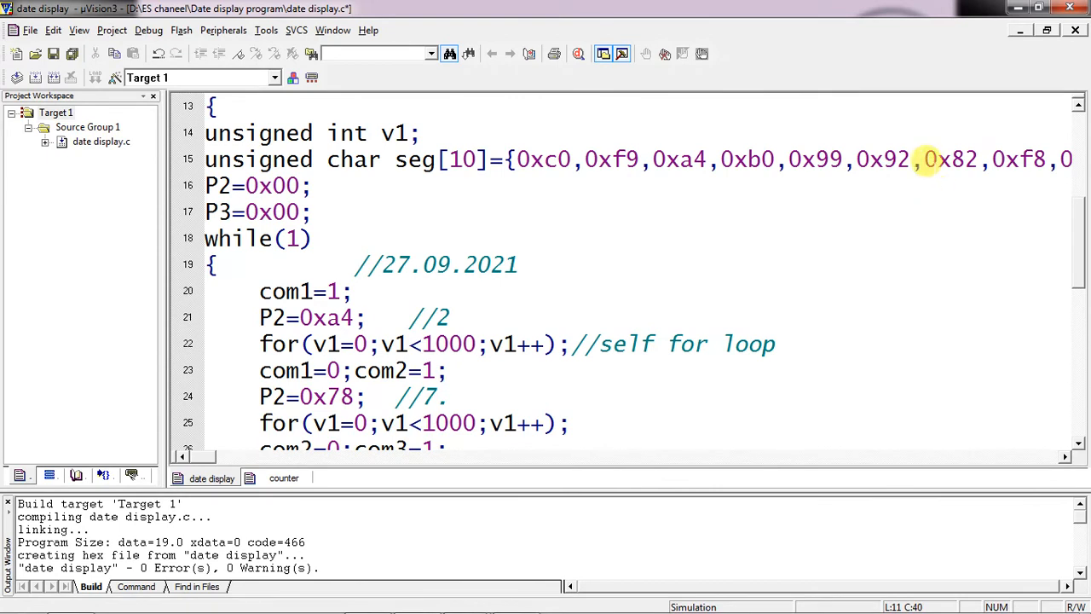
click(989, 160)
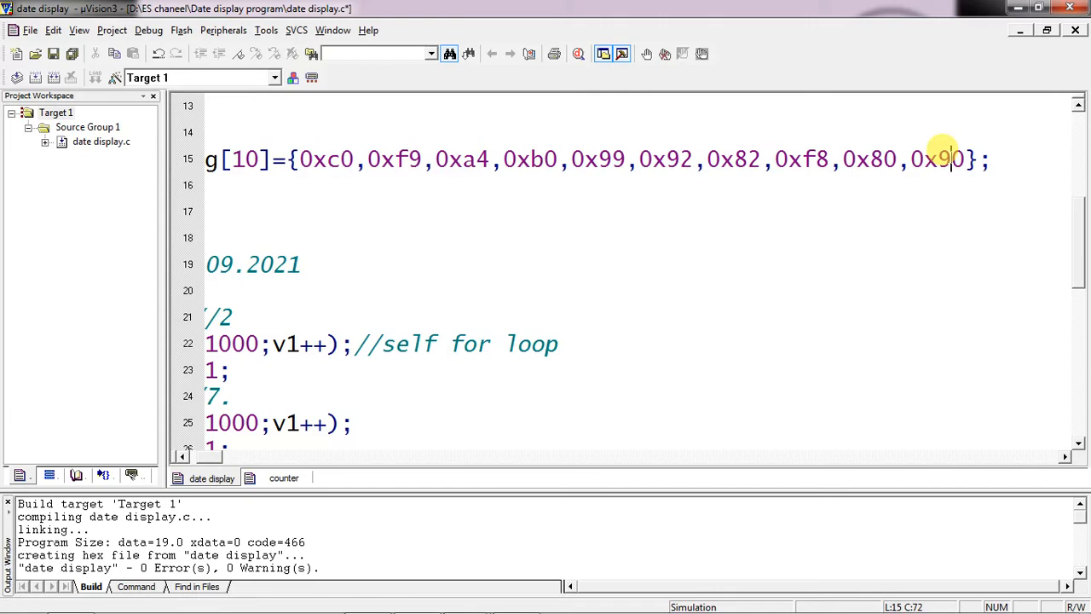
mouse_move(645, 411)
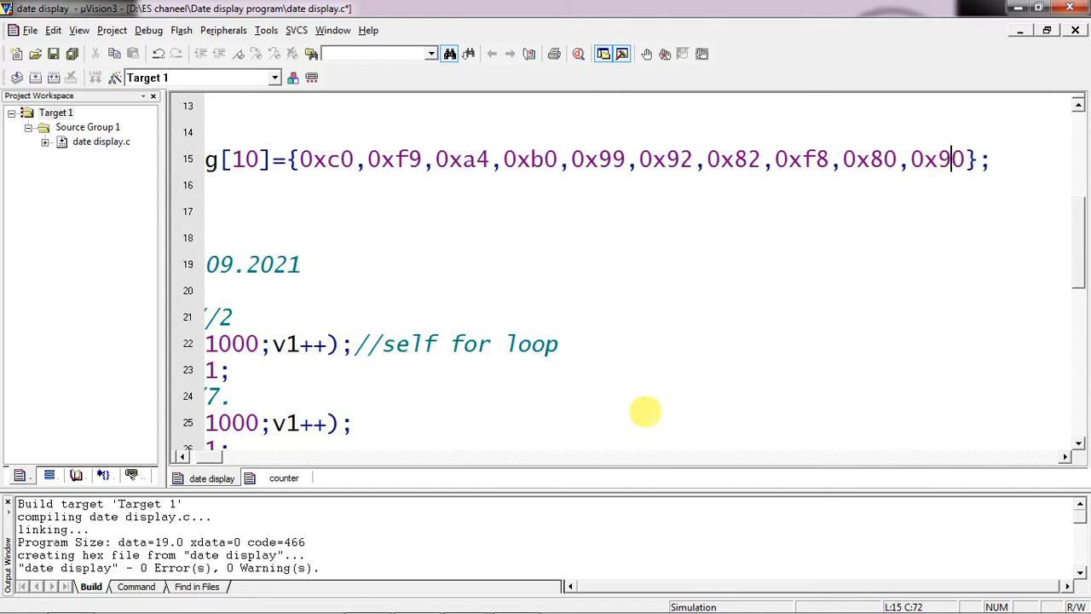
scroll(down, 3)
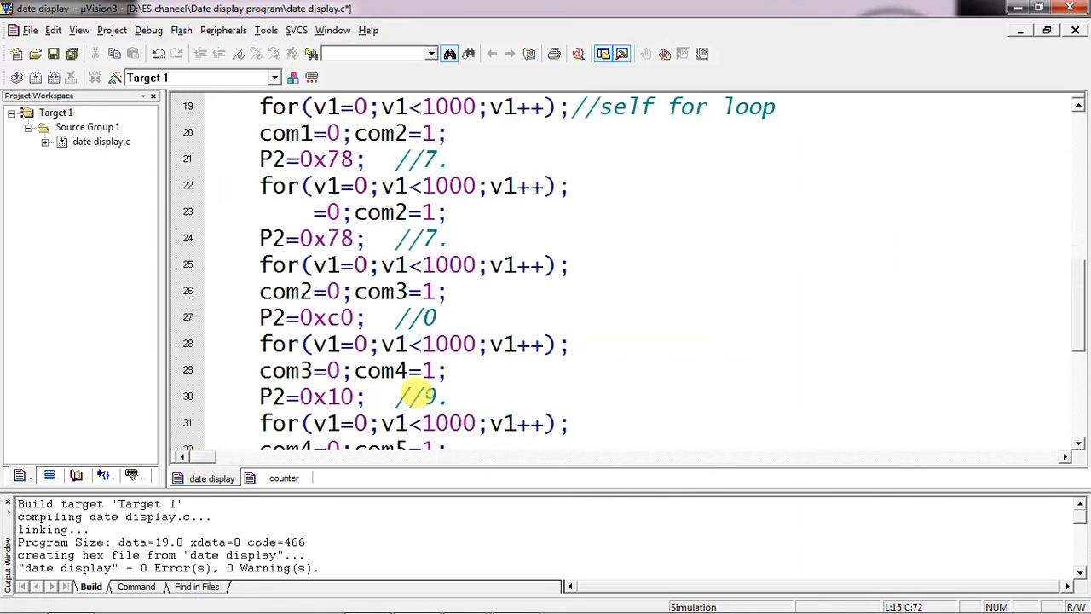
scroll(down, 3)
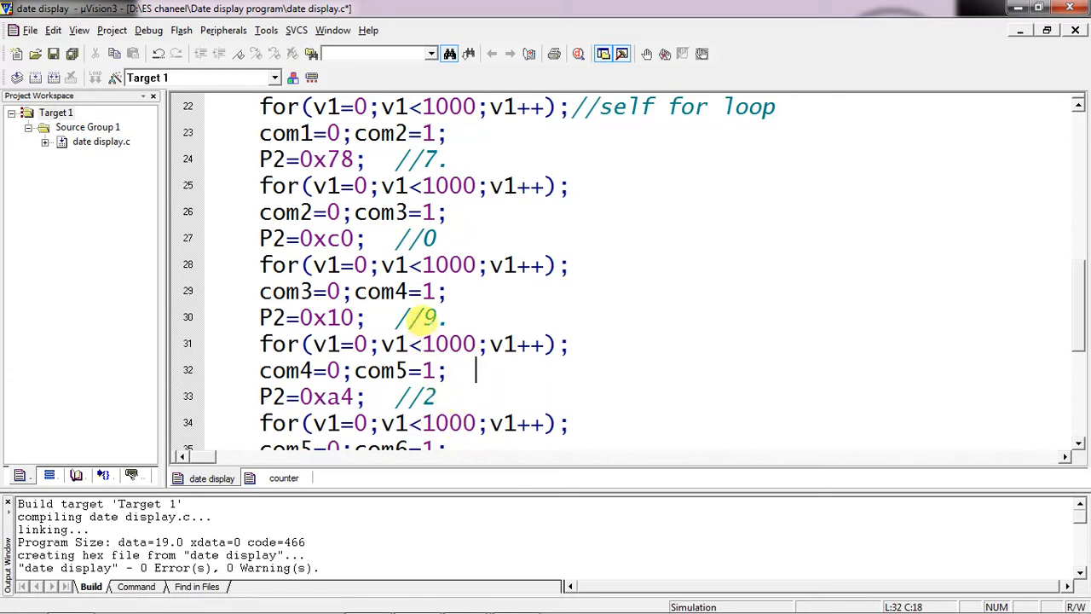
scroll(down, 3)
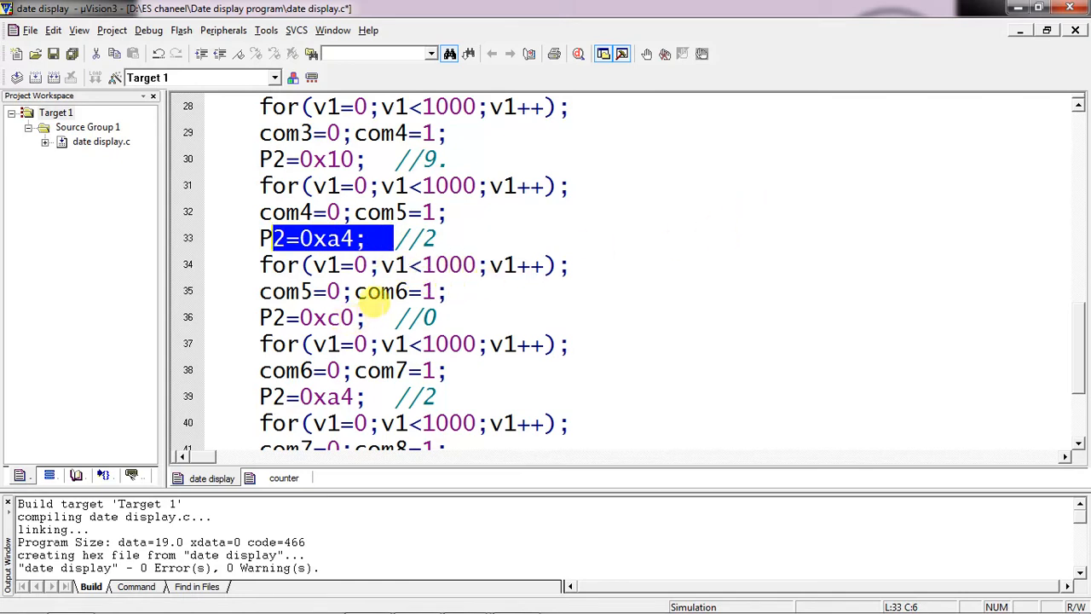
mouse_move(444, 317)
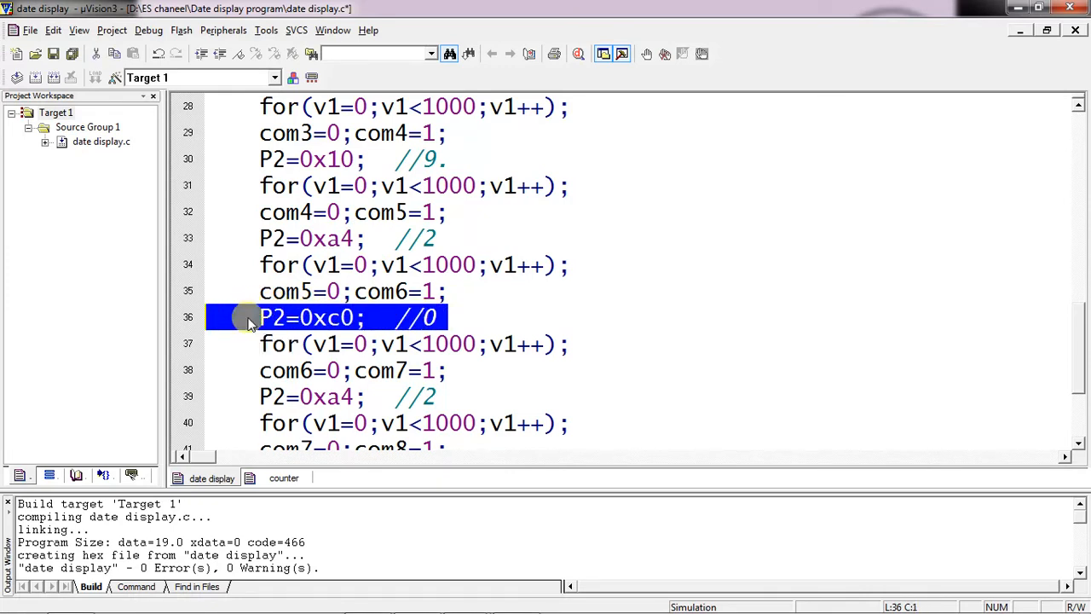
mouse_move(464, 390)
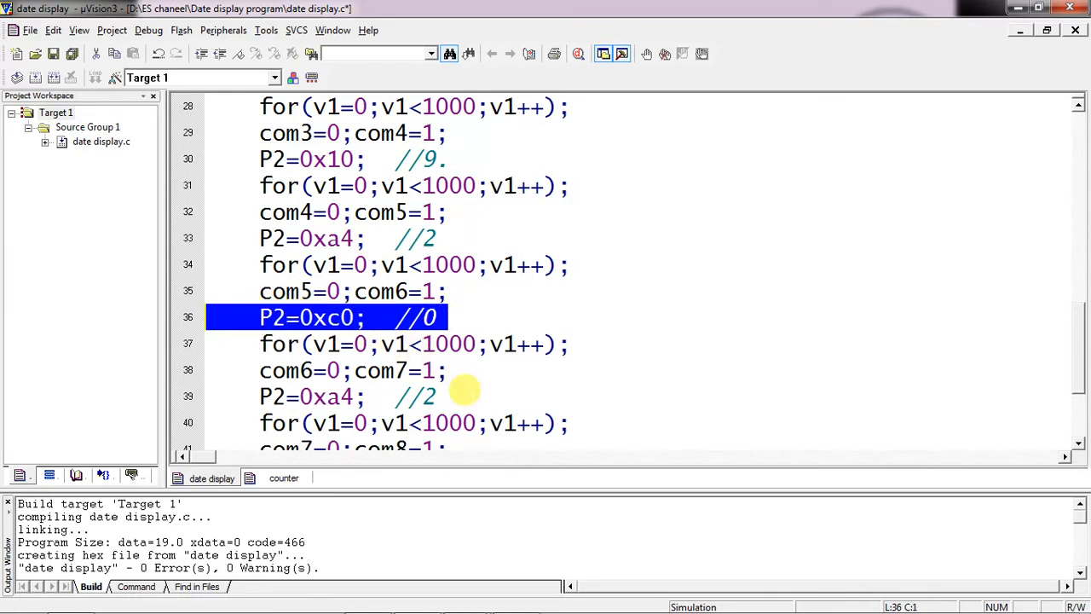
mouse_move(273, 353)
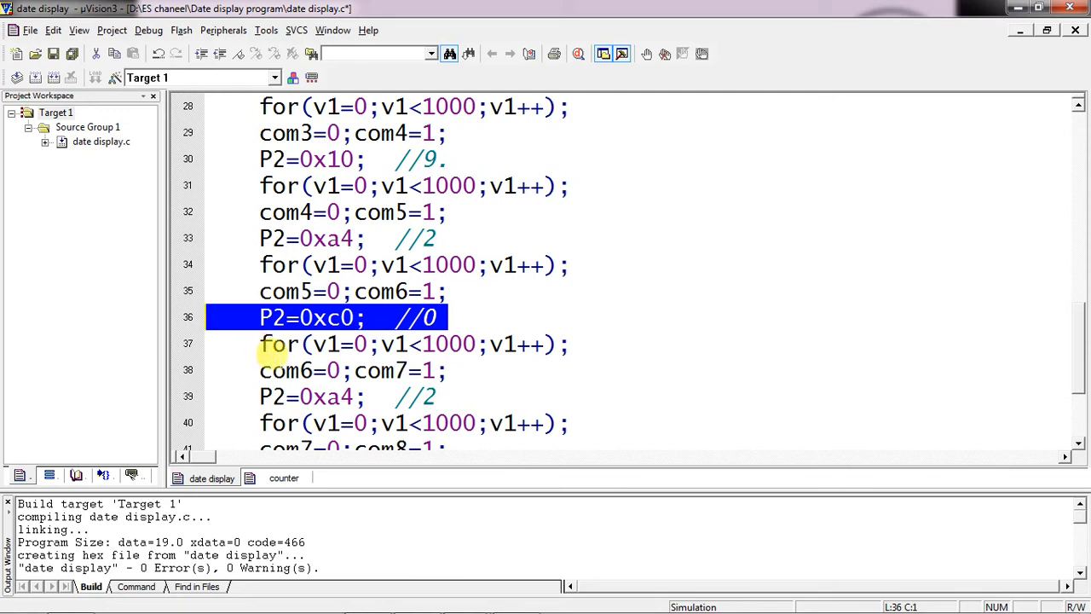
click(435, 396)
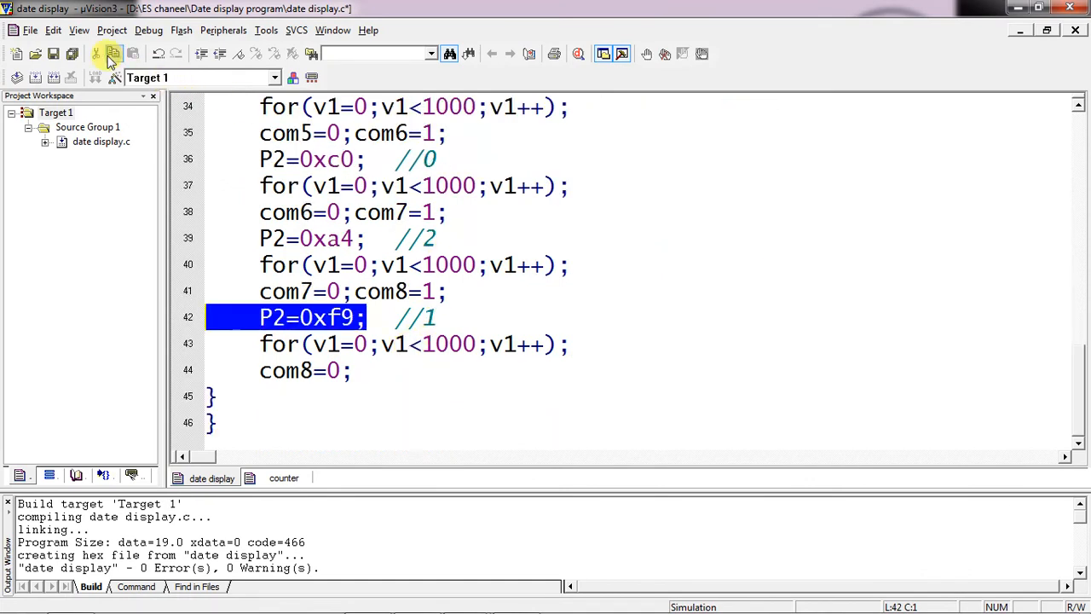
From the Date display program folder, launch the date display Schematic Design in Proteus.
click(113, 54)
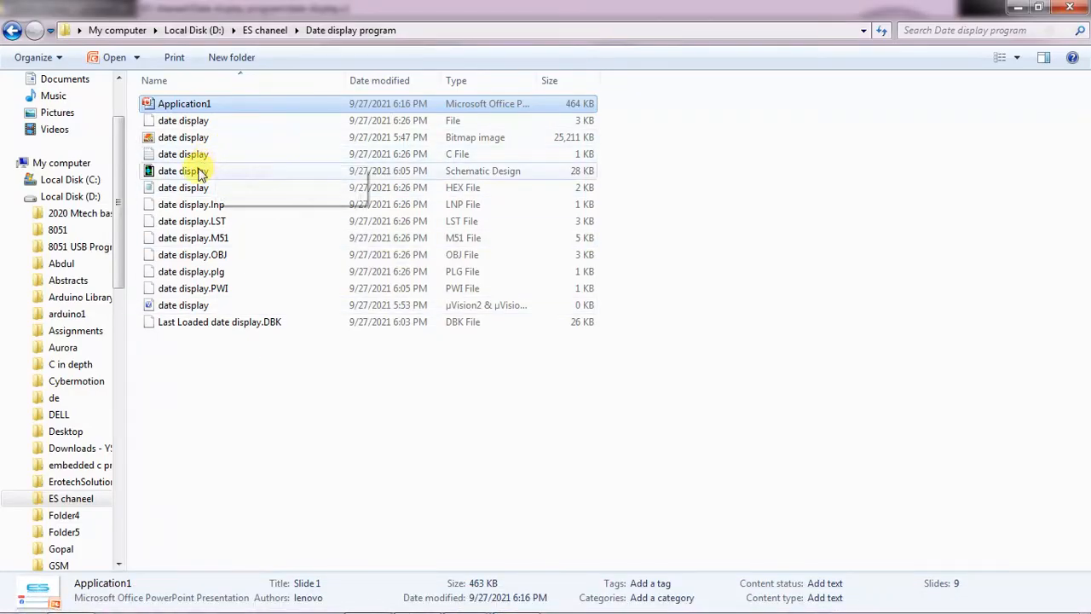
click(183, 170)
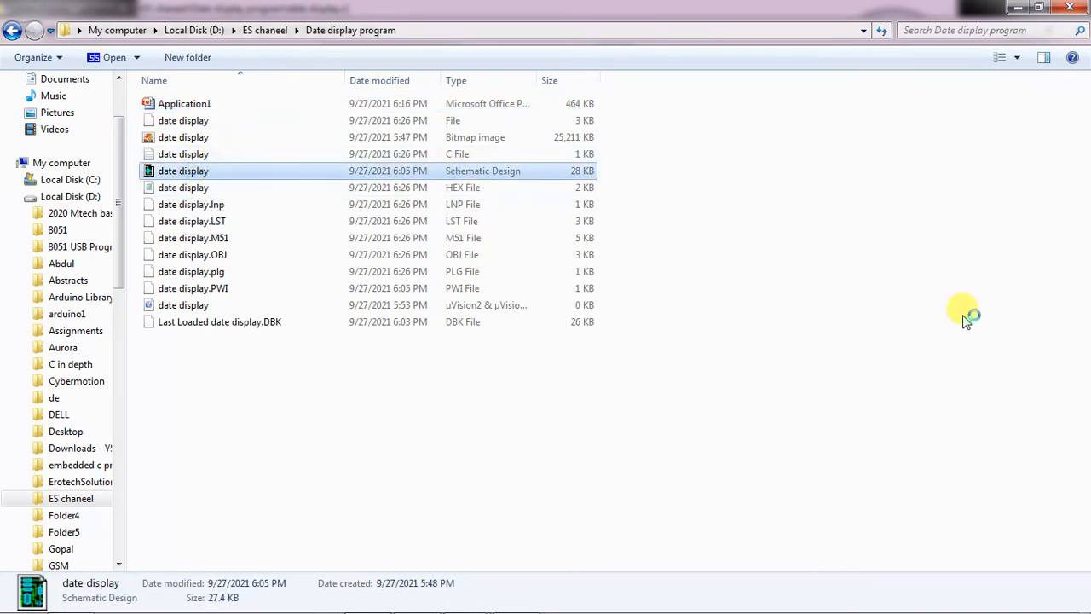
double_click(183, 170)
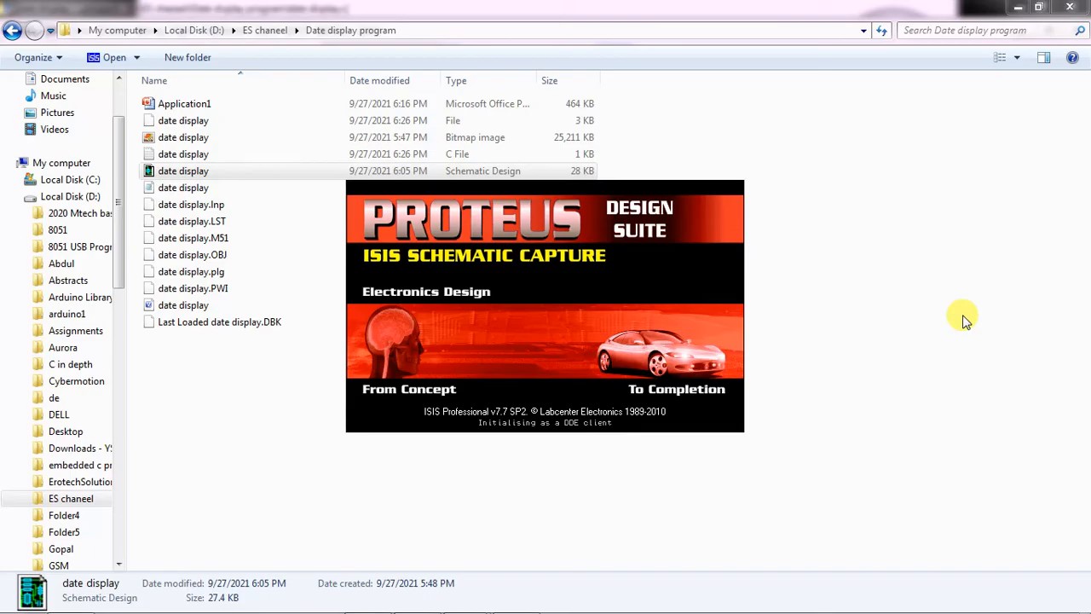
Assign date display.hex as the AT89C51's Program File and confirm the component properties.
double_click(184, 171)
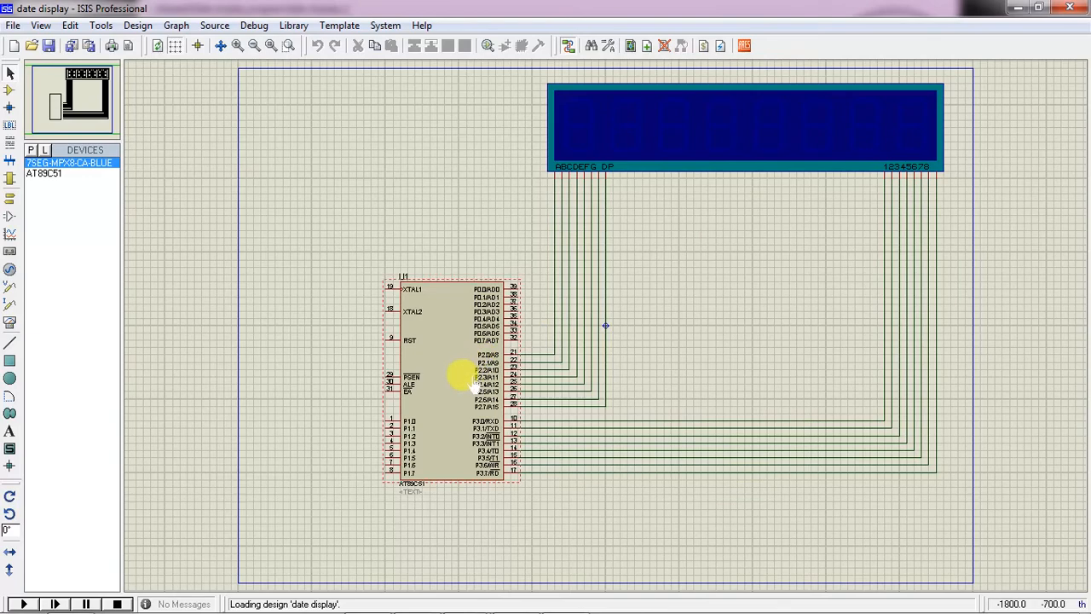
double_click(452, 375)
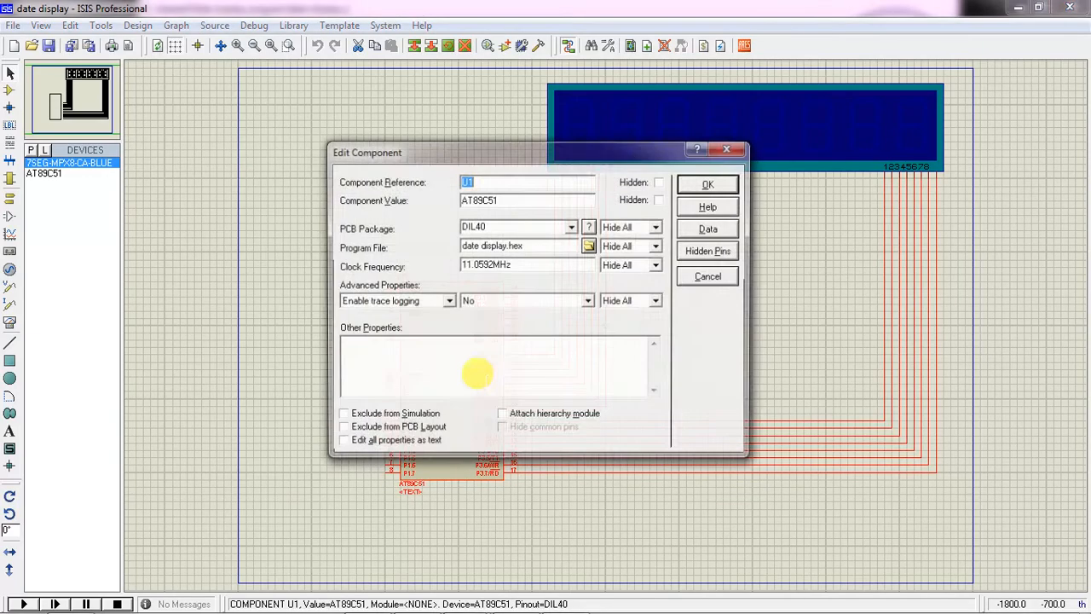
click(588, 246)
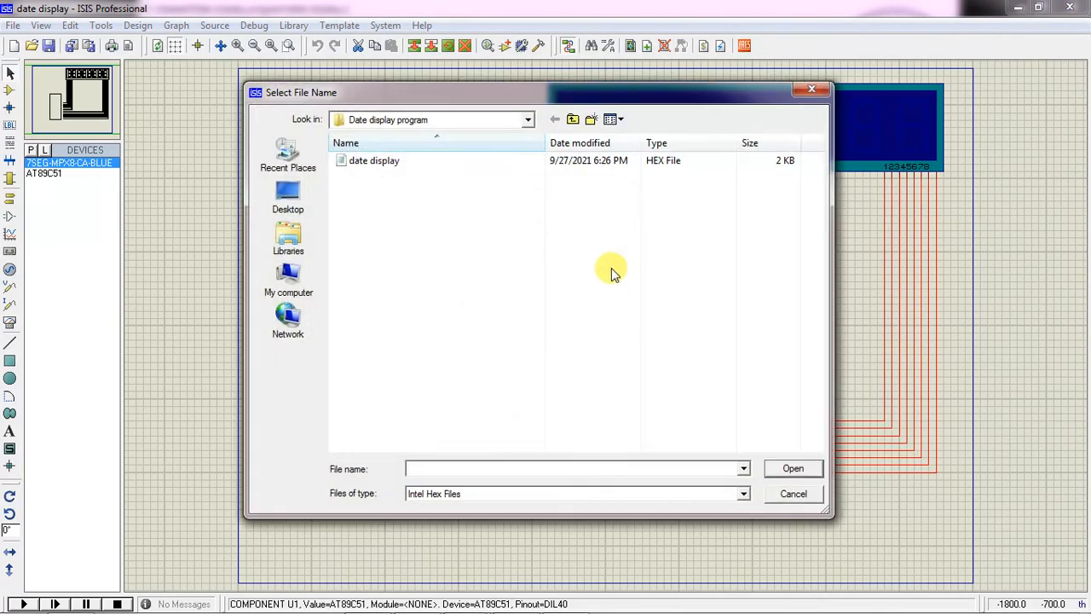
click(374, 160)
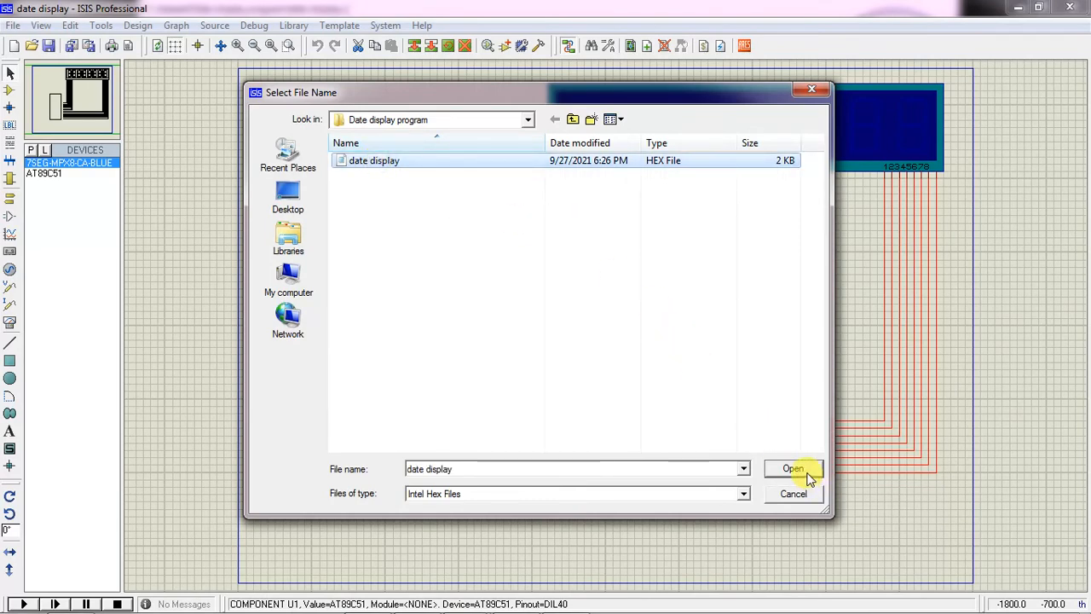
click(793, 468)
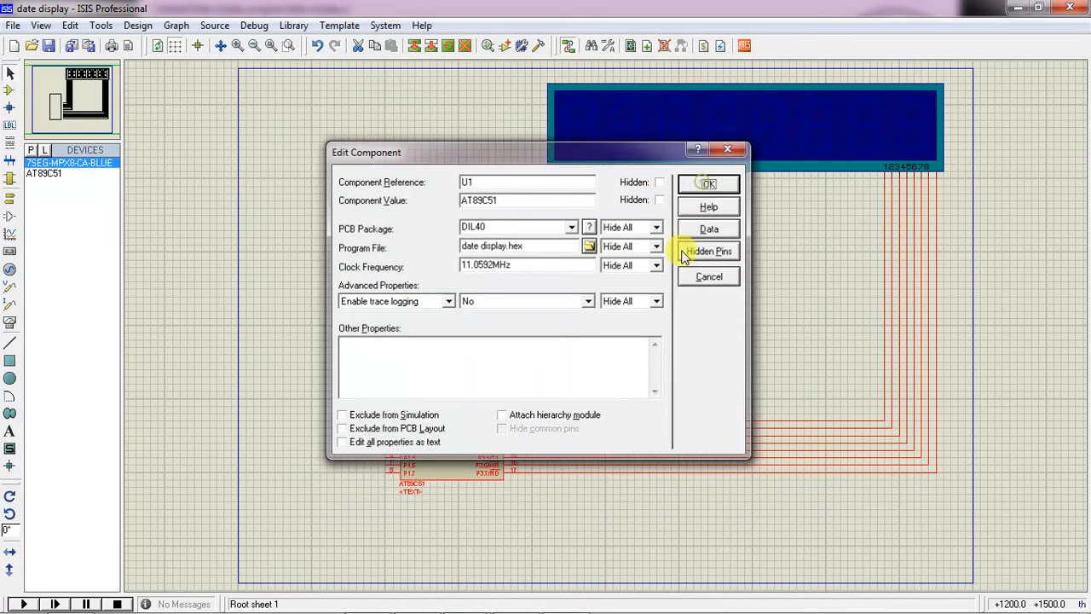
click(708, 184)
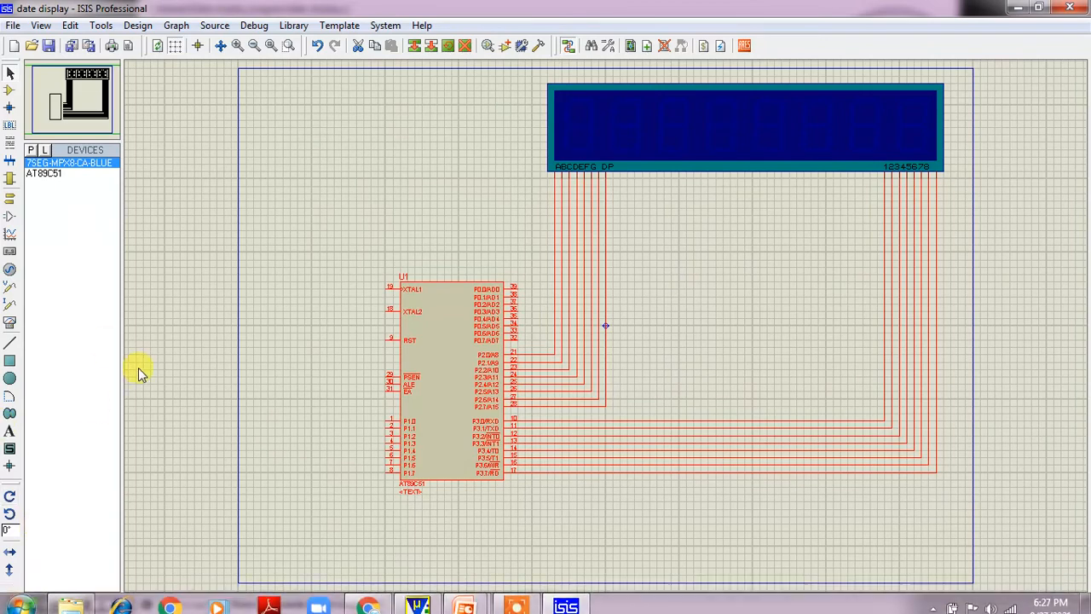
click(23, 603)
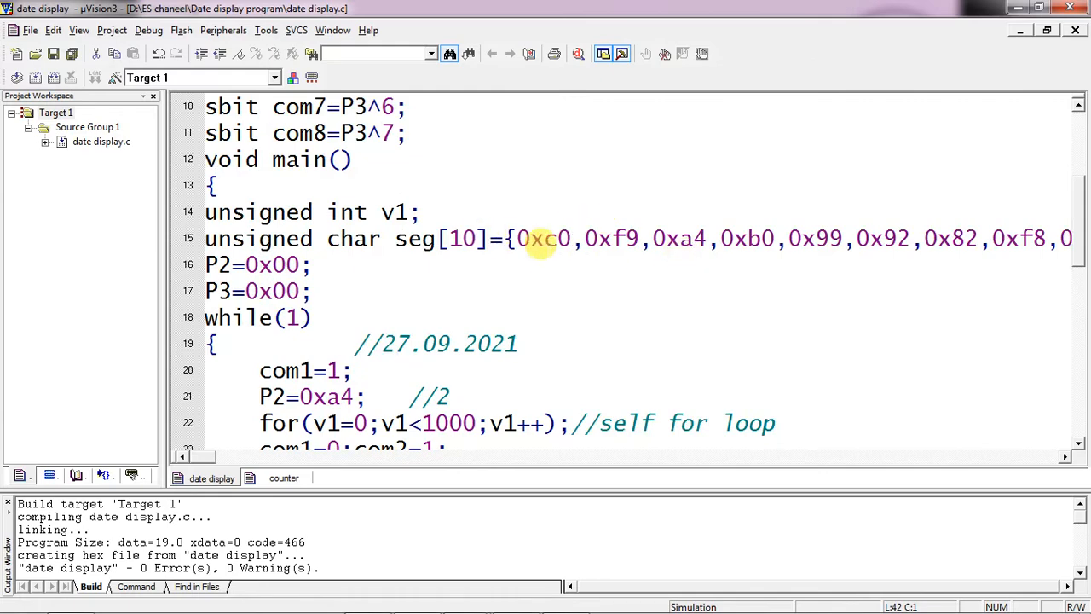
Scroll date display.c down to the final digit 1 (0xf9) and the closing braces.
scroll(down, 3)
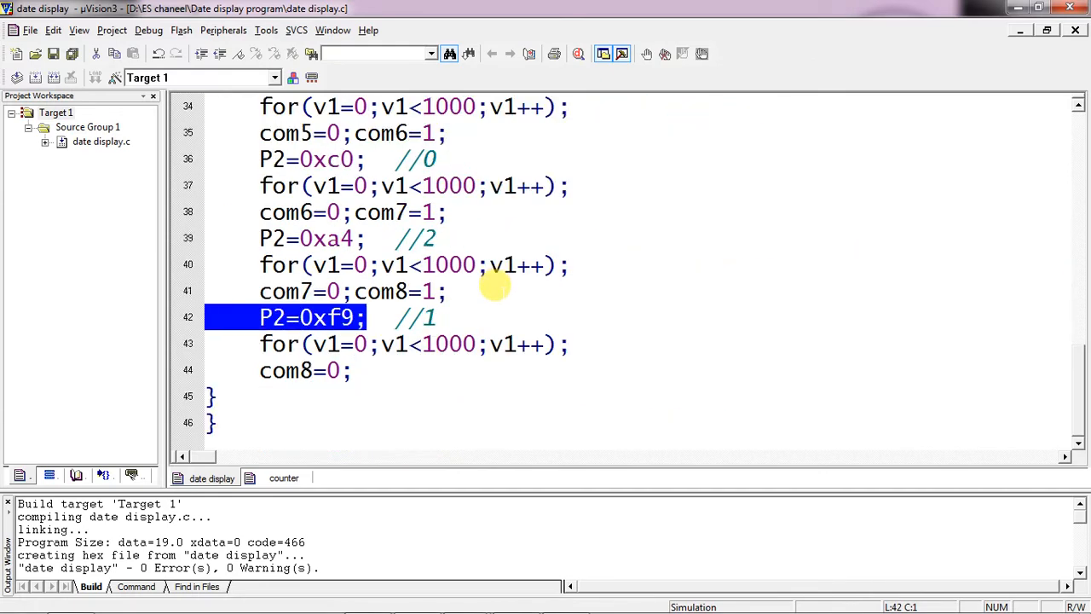